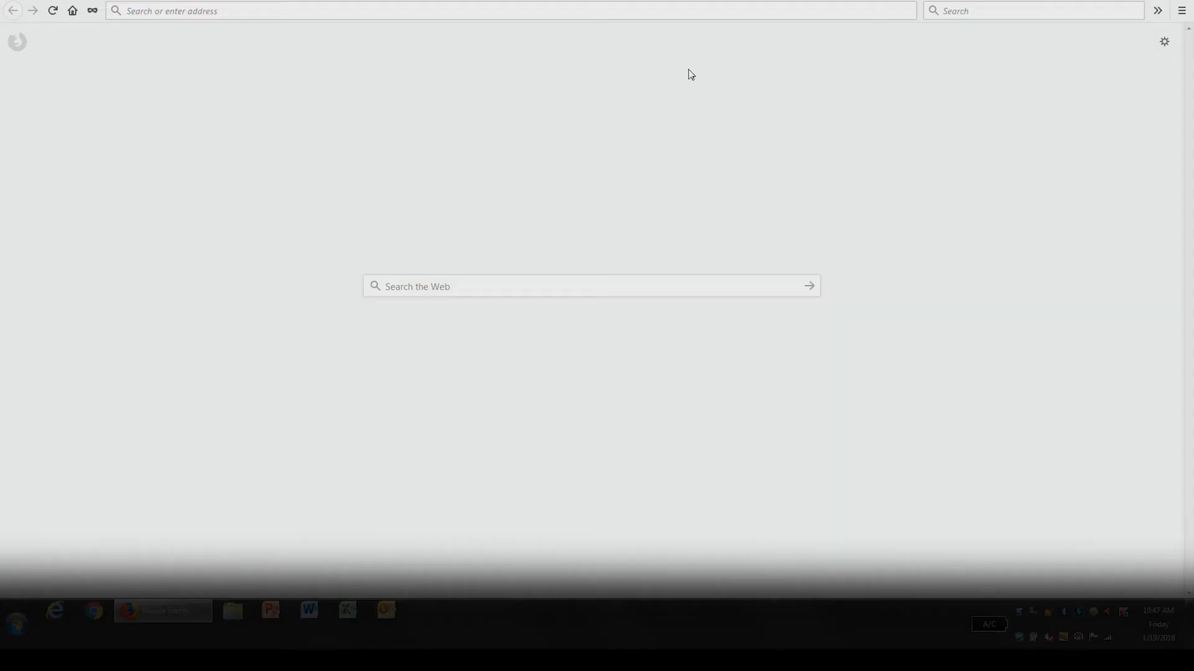
# Load samsungknox.com and sign in with the Samsung account credentials to reach the Knox Dashboard.
pyautogui.write('samsungknox.com')
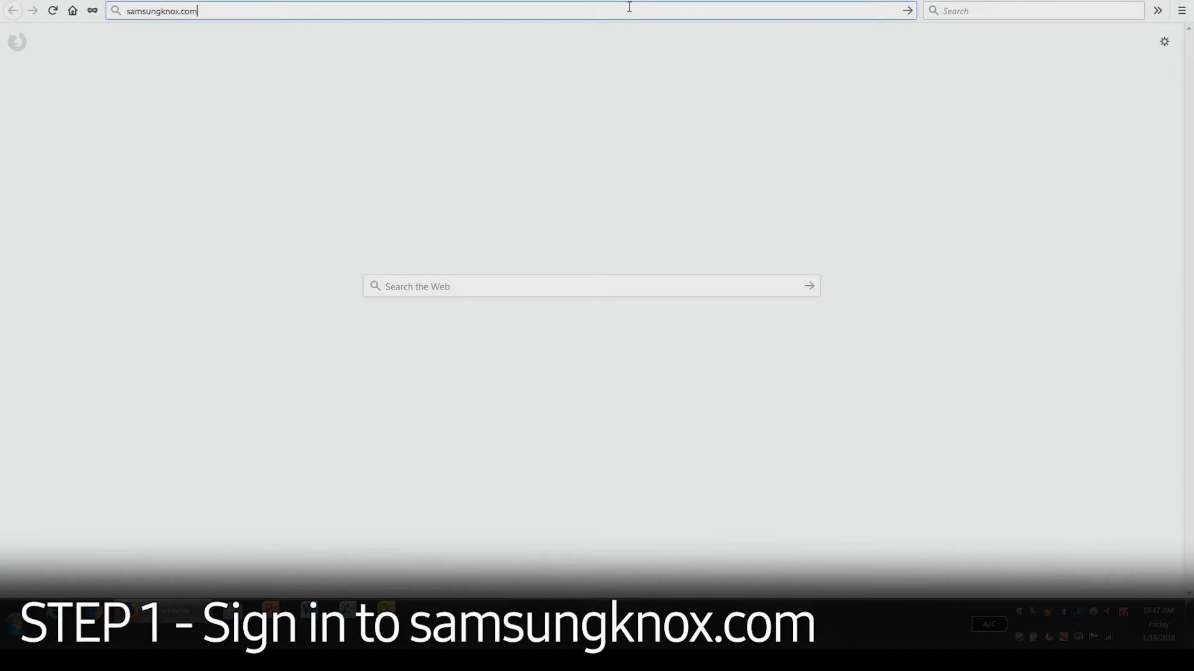
pyautogui.press('Return')
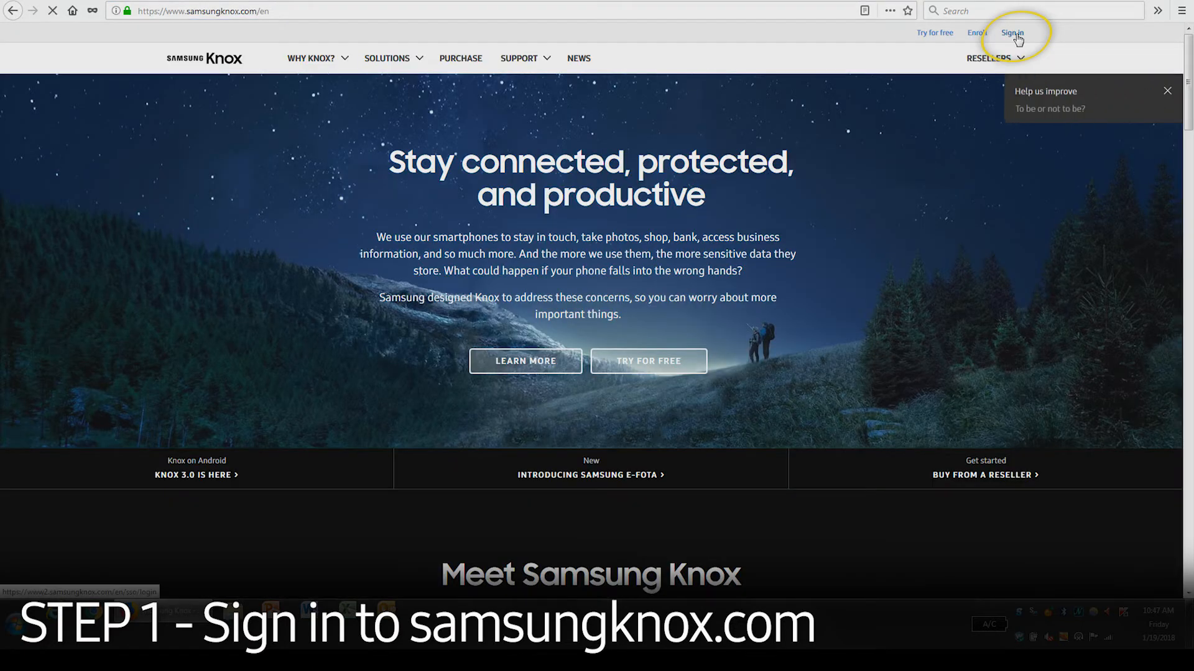
pyautogui.click(1012, 32)
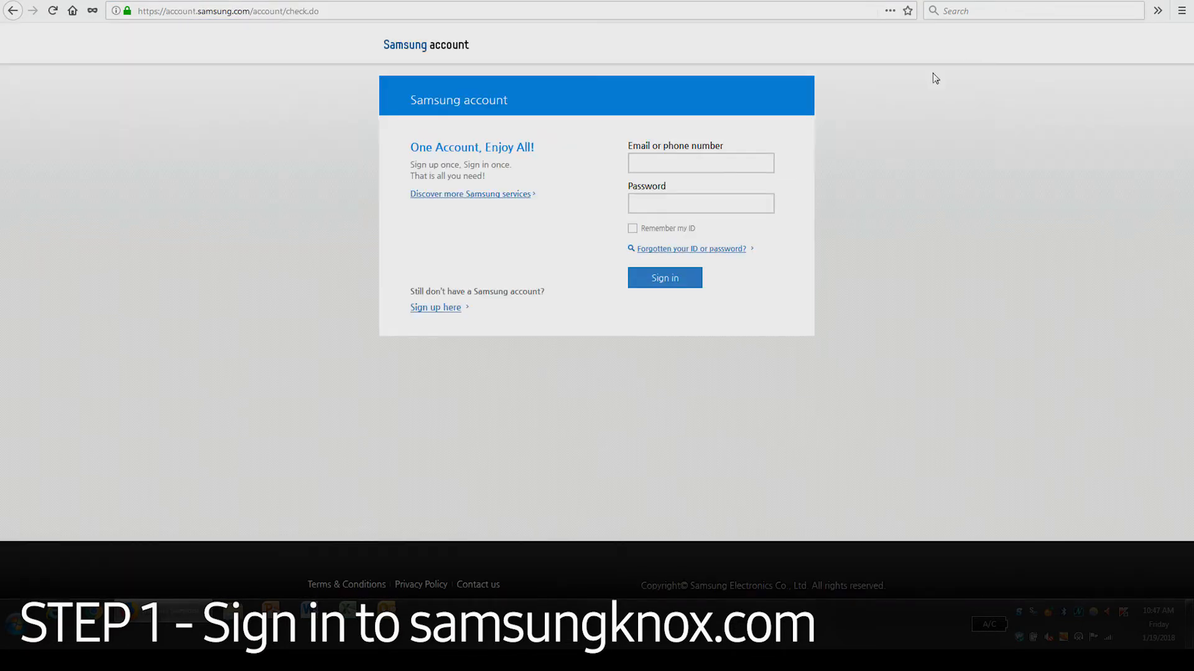
pyautogui.write('de')
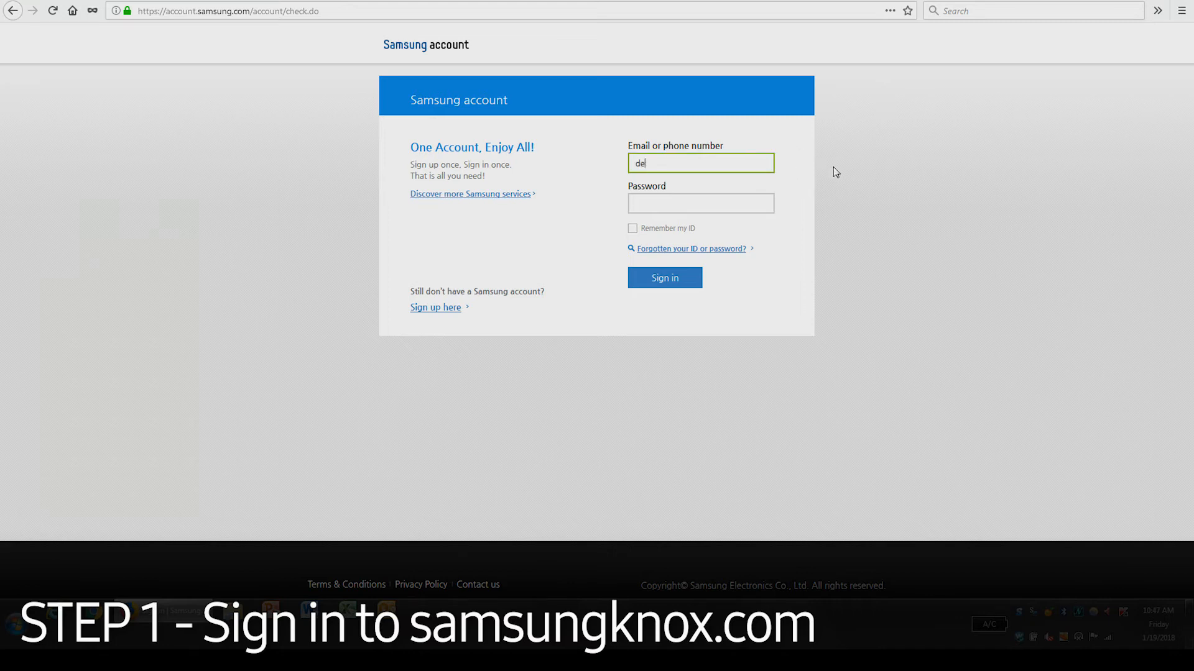
pyautogui.click(663, 277)
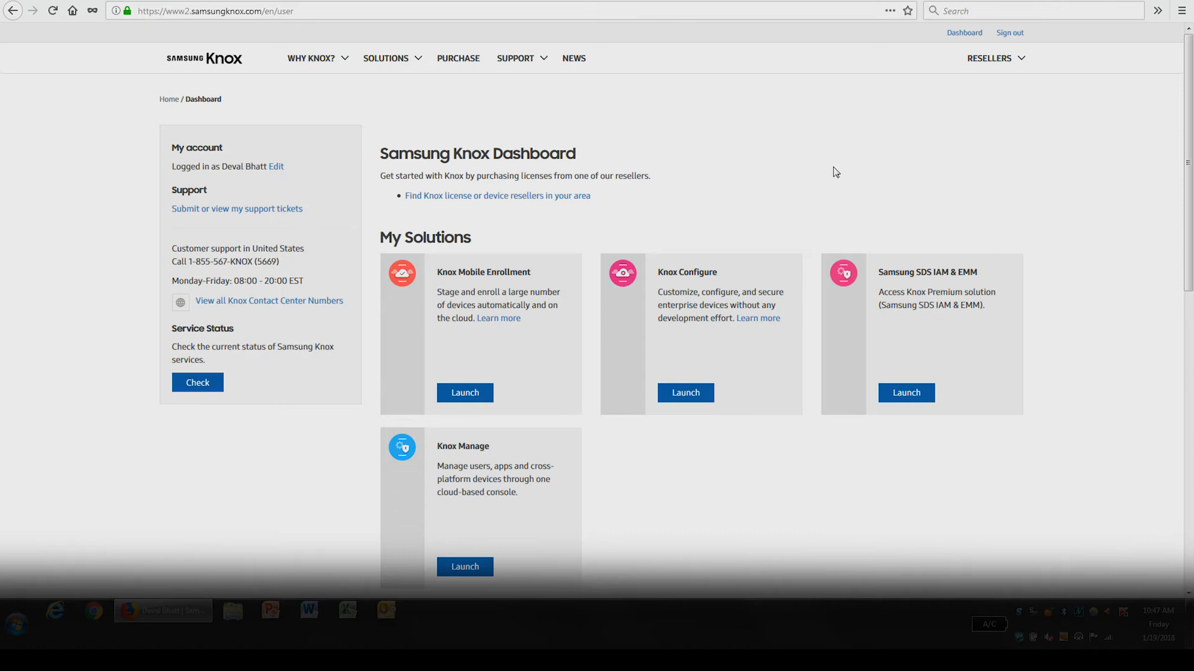
pyautogui.moveTo(741, 239)
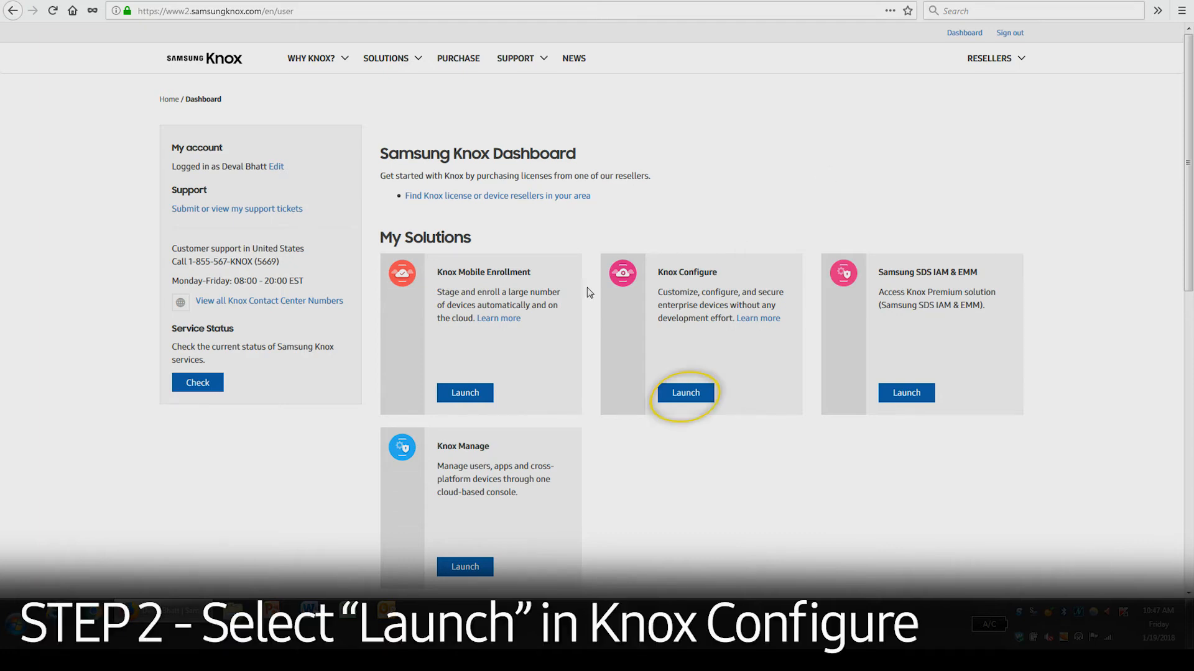
pyautogui.moveTo(688, 413)
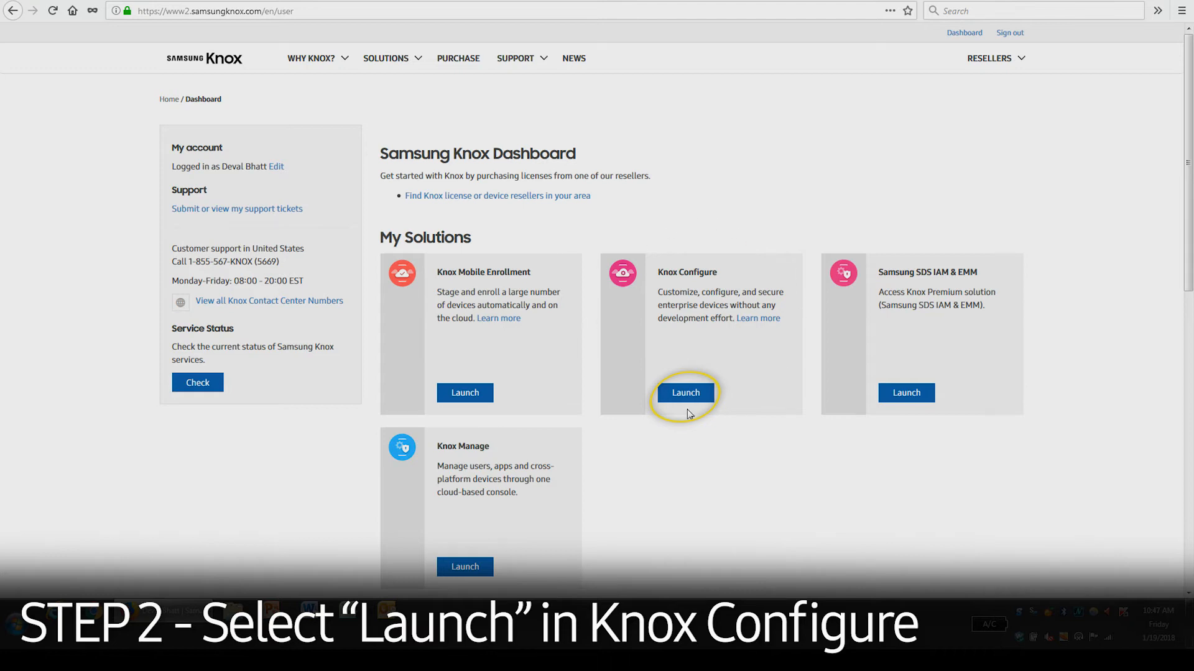
# Launch Knox Configure from its card in My Solutions.
pyautogui.click(684, 392)
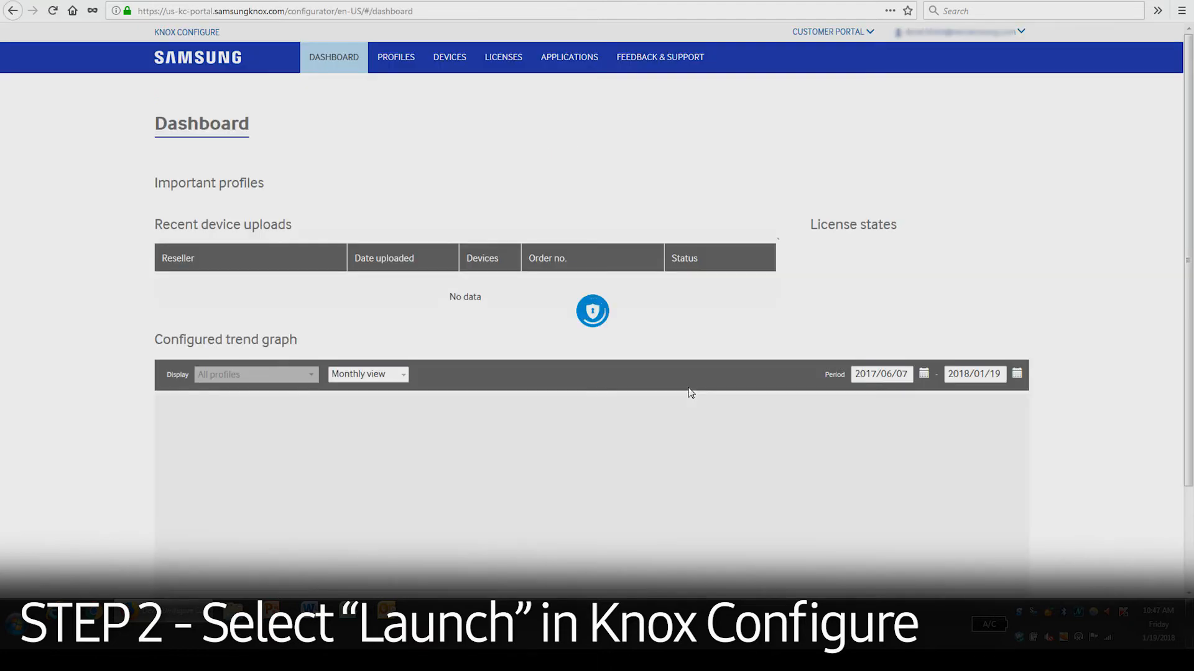
# Open the 'test' profile's configuration dashboard from the Profiles list.
pyautogui.click(395, 56)
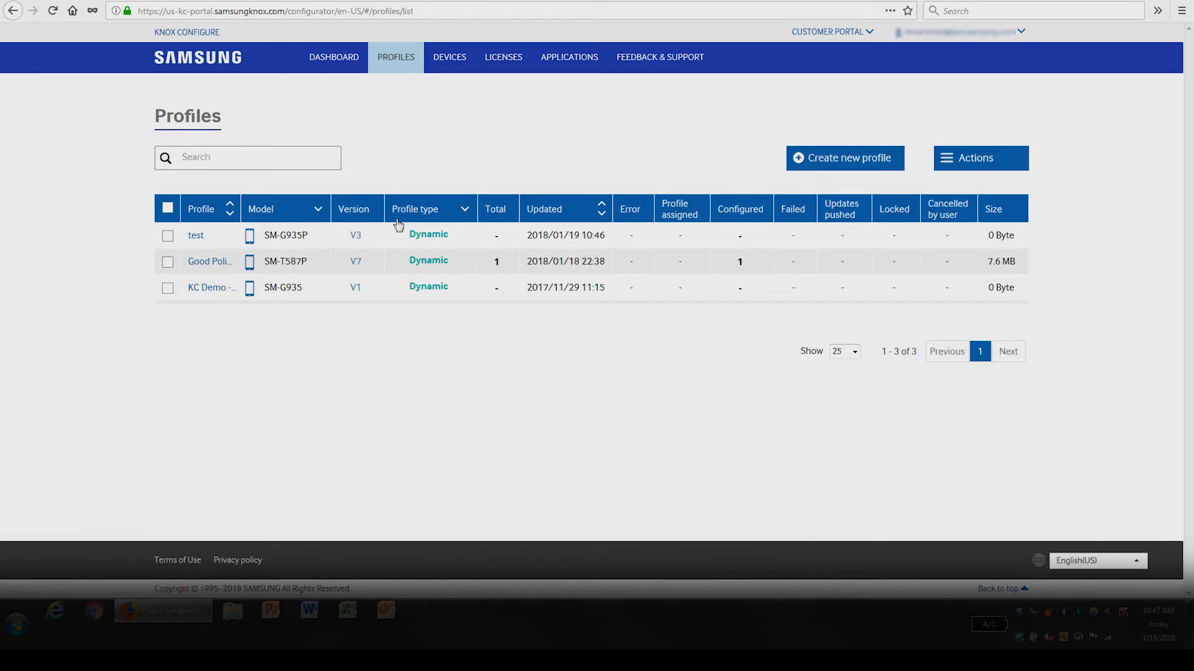
pyautogui.moveTo(196, 235)
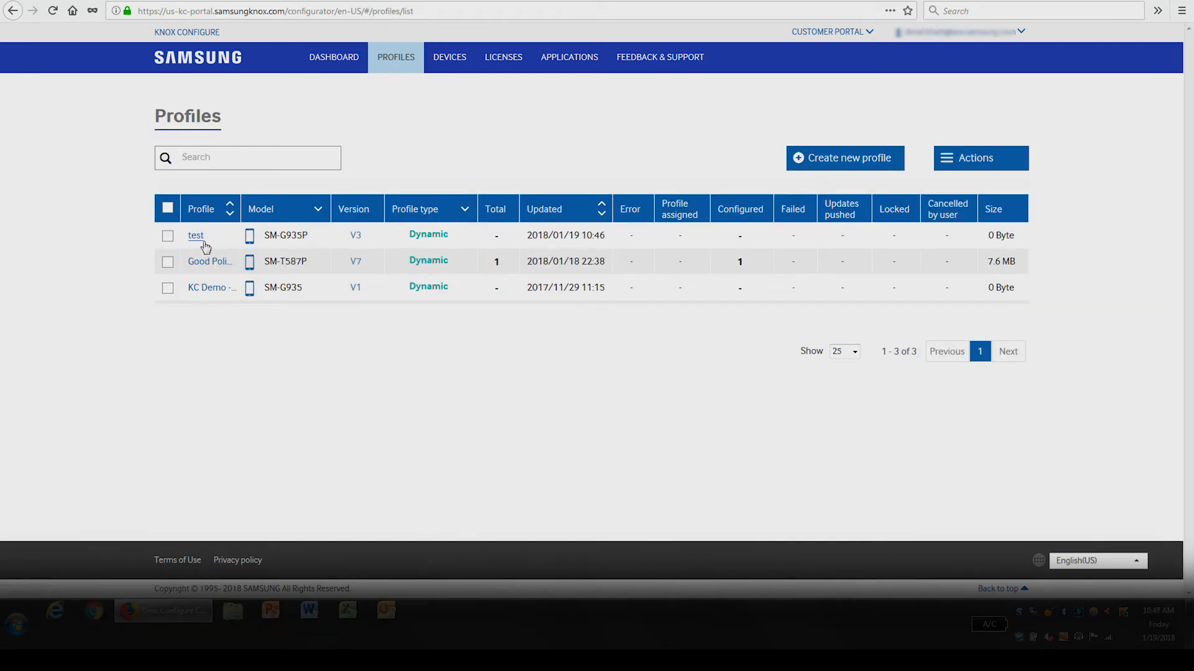
pyautogui.click(196, 235)
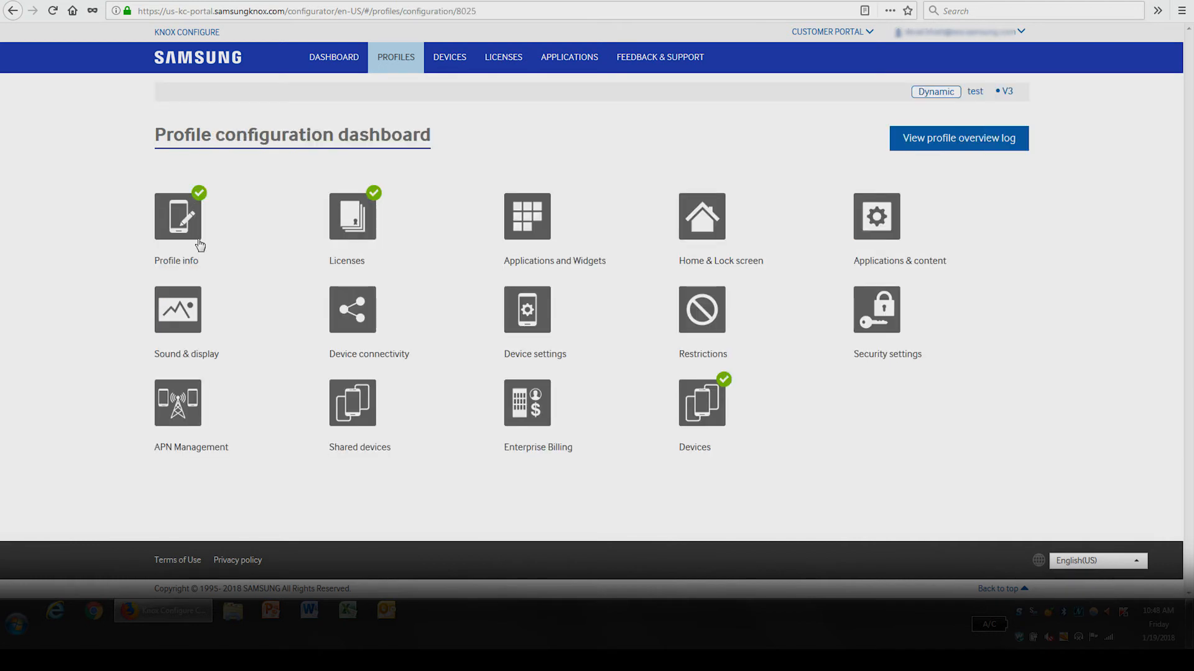
pyautogui.moveTo(707, 327)
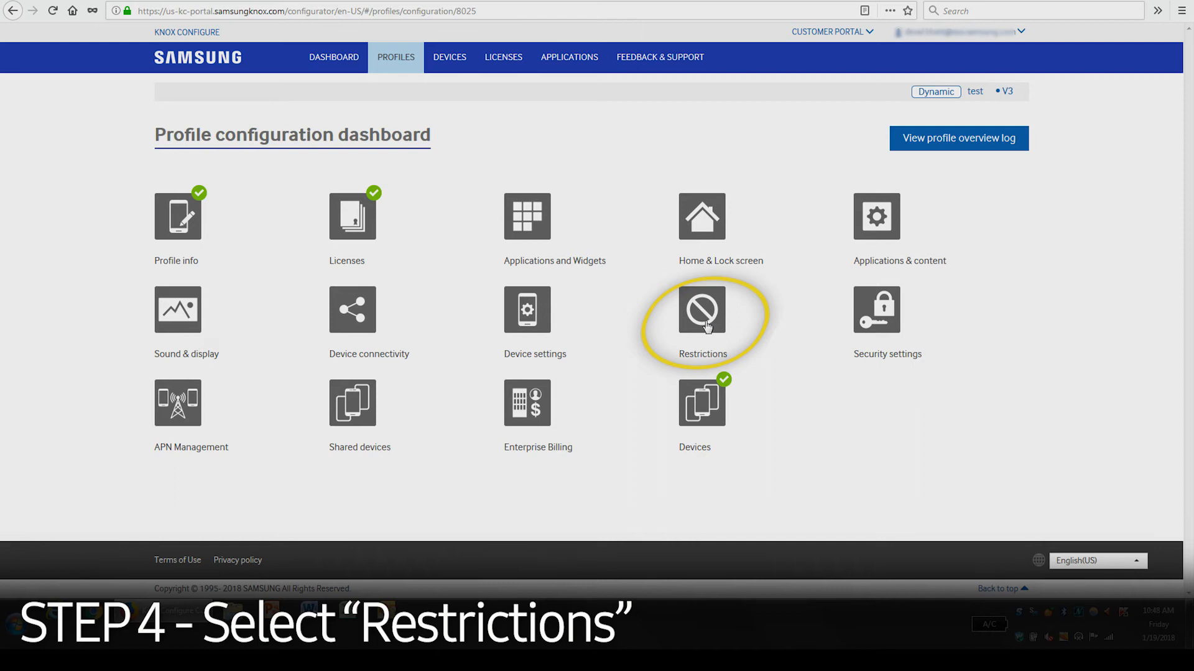
# Edit the test profile's Restrictions, check Disable Software Updates under Security, and submit.
pyautogui.click(701, 309)
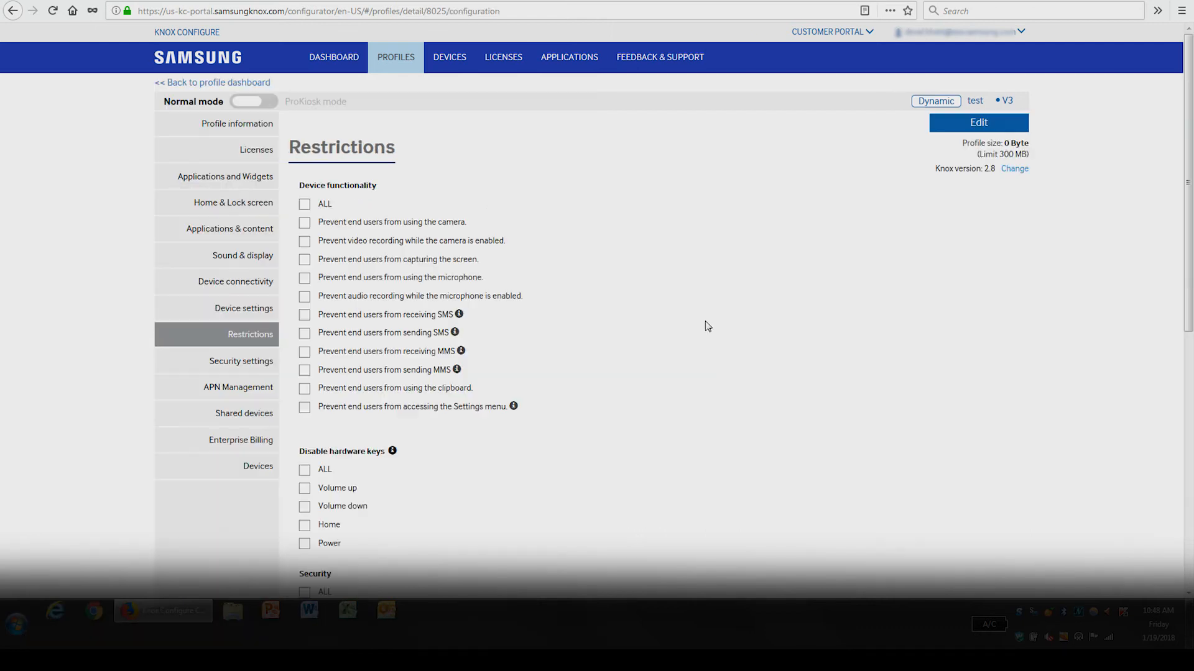
pyautogui.click(977, 123)
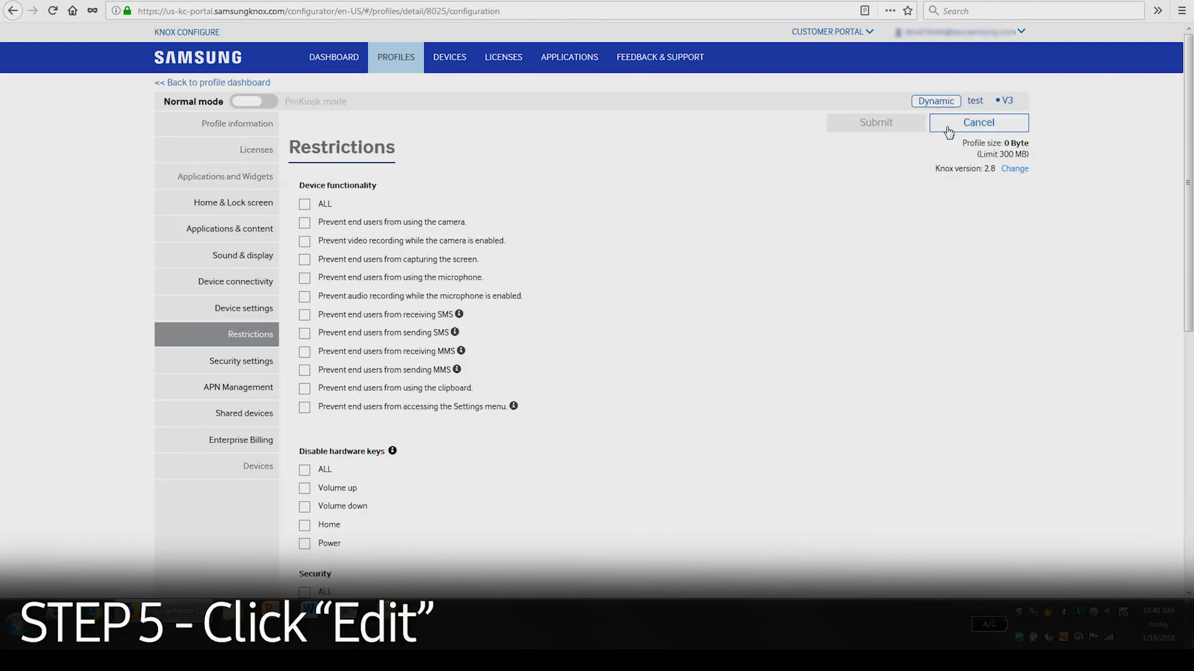
pyautogui.scroll(-3)
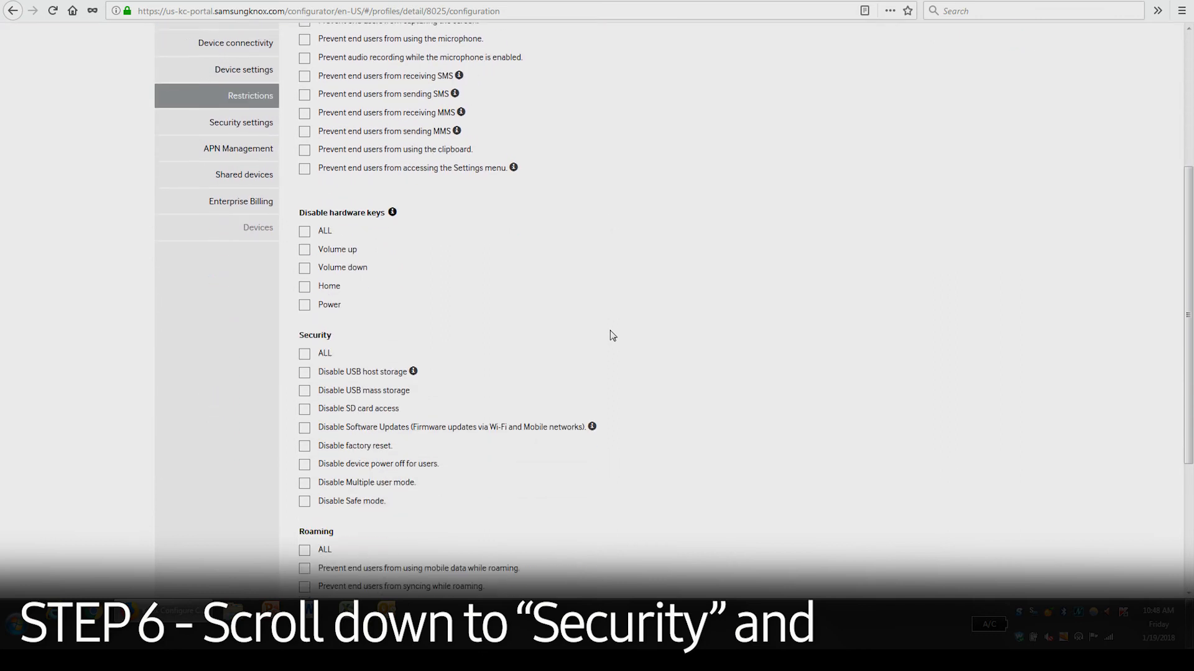
pyautogui.scroll(-3)
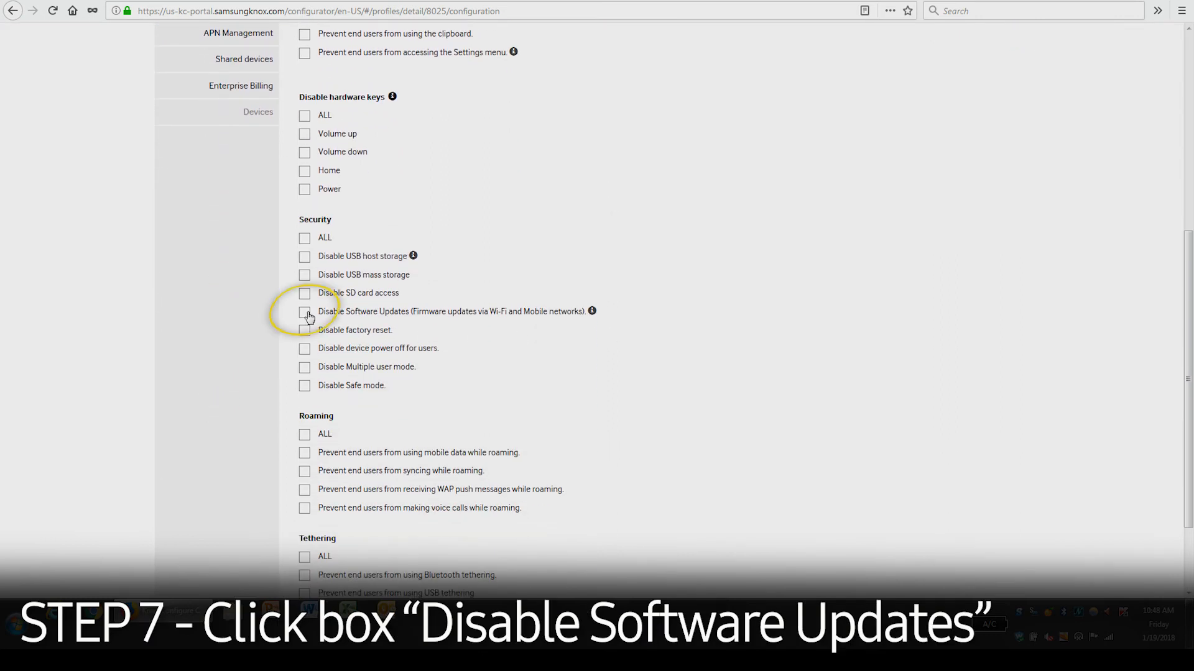
pyautogui.click(304, 310)
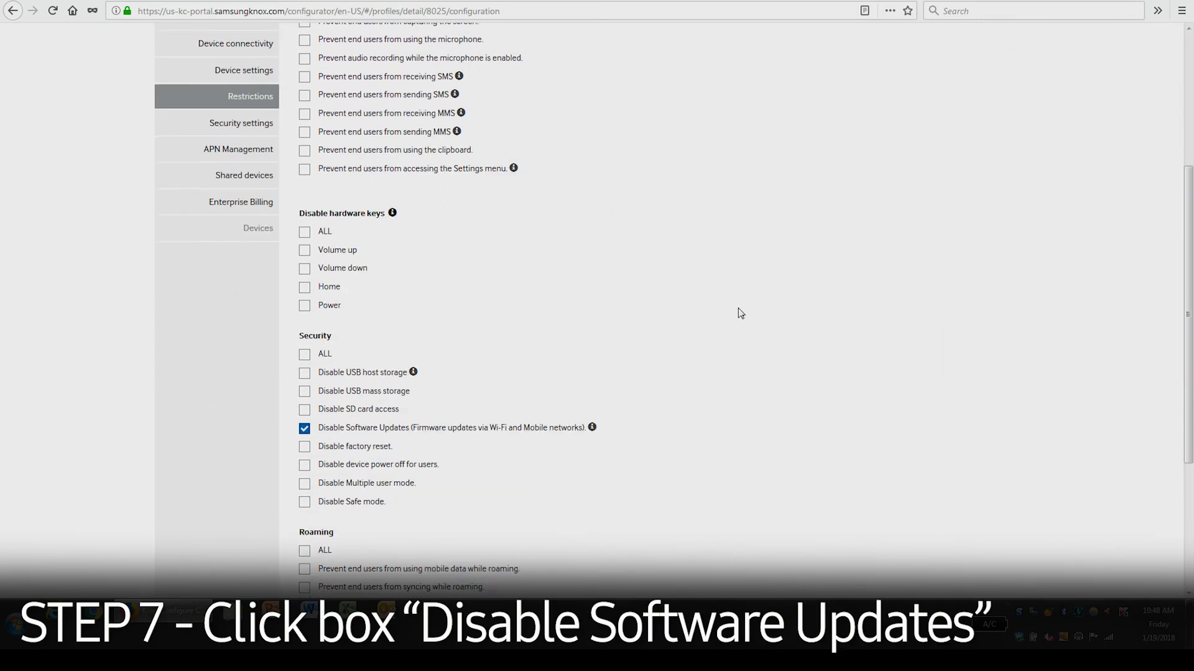
pyautogui.click(874, 123)
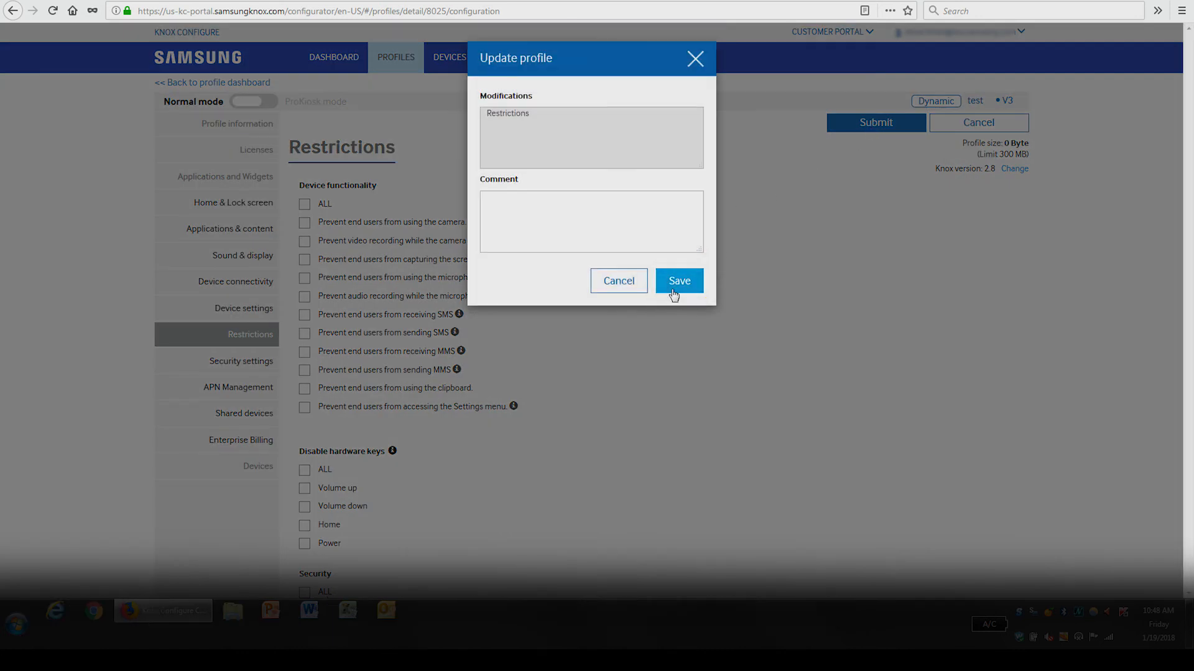
# Save the profile update so 'test' becomes version V4, then start entering 'samsu' in the address bar.
pyautogui.click(678, 281)
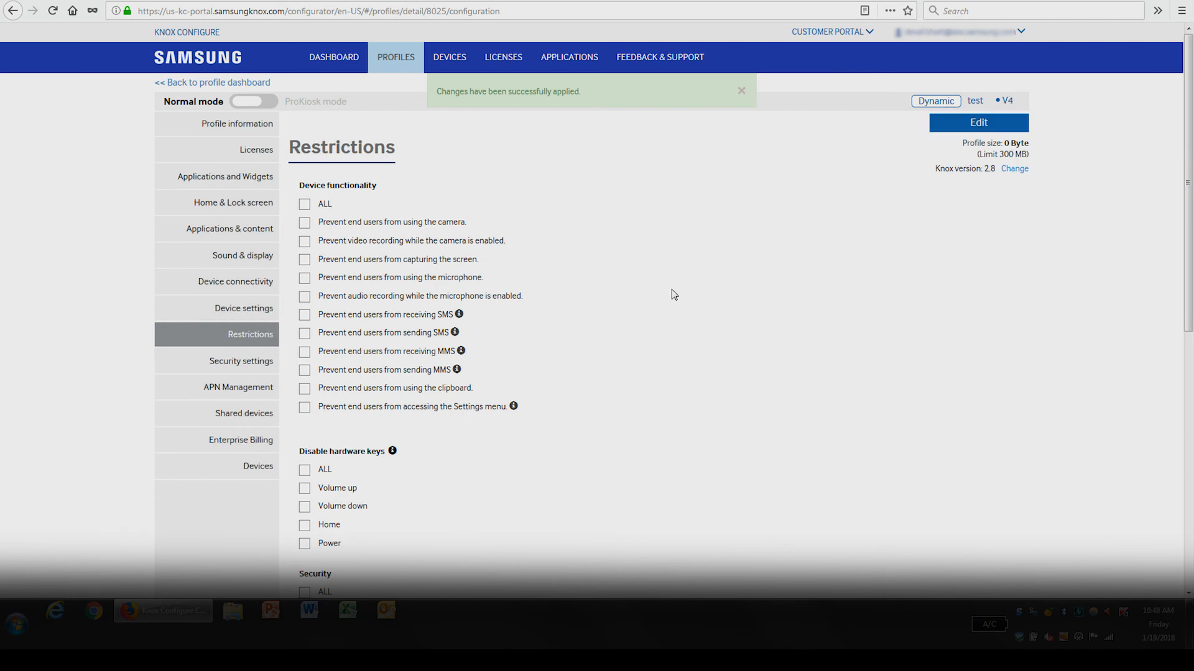
pyautogui.write('samsu')
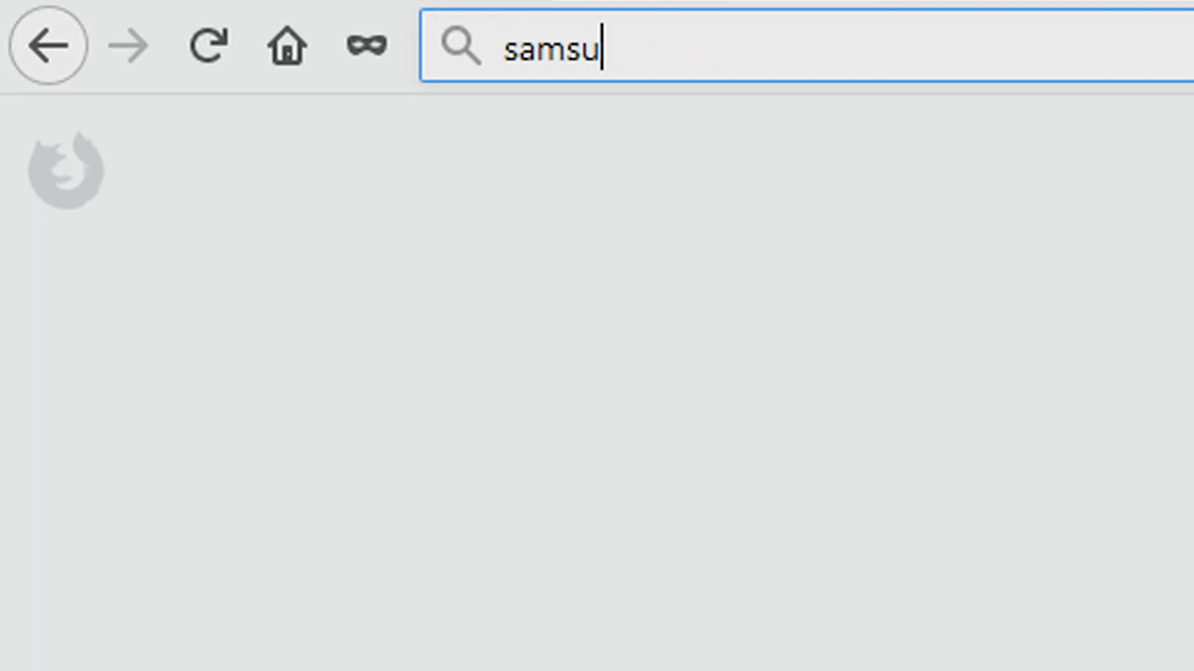
# Complete the search term 'samsungknox' in the new tab's address bar.
pyautogui.write('ngknox')
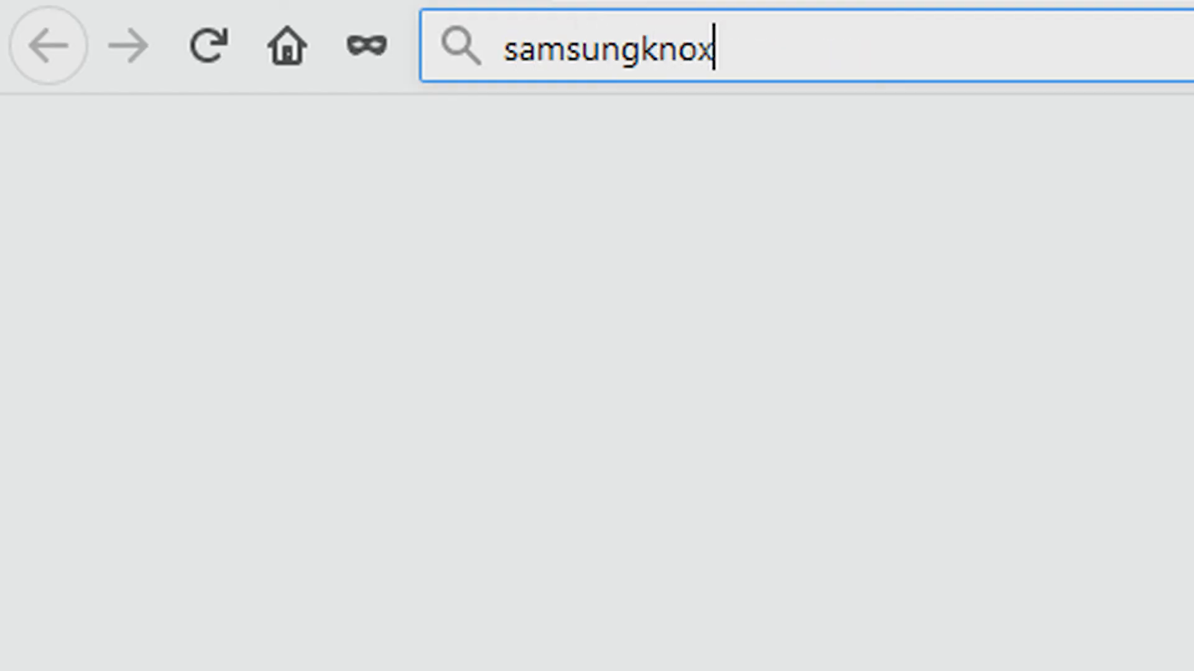